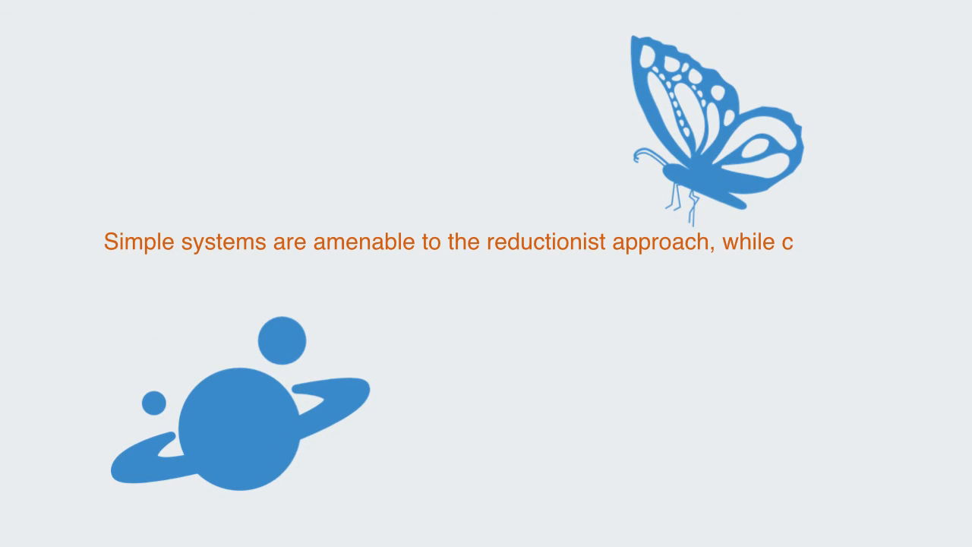
pyautogui.write('omplex systems are not due to their highly int')
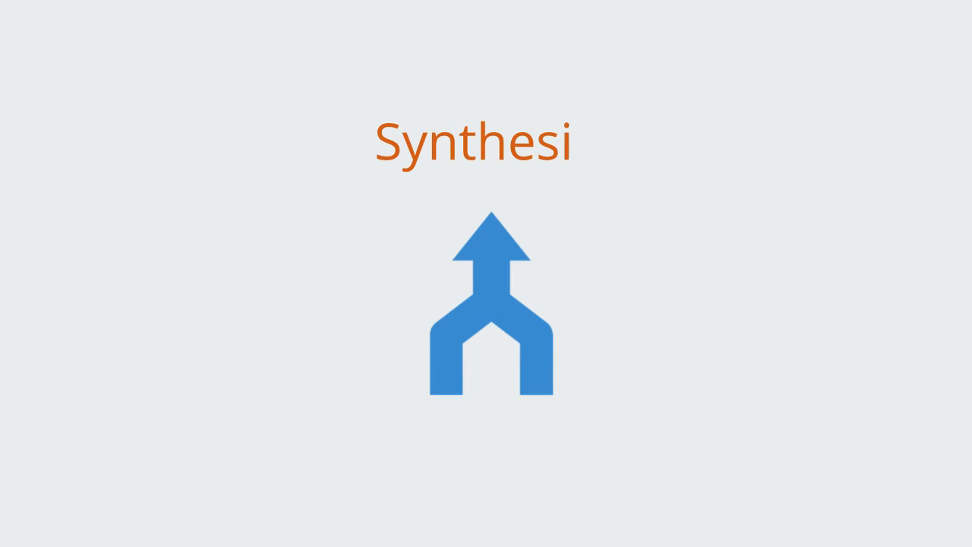
pyautogui.write('s')
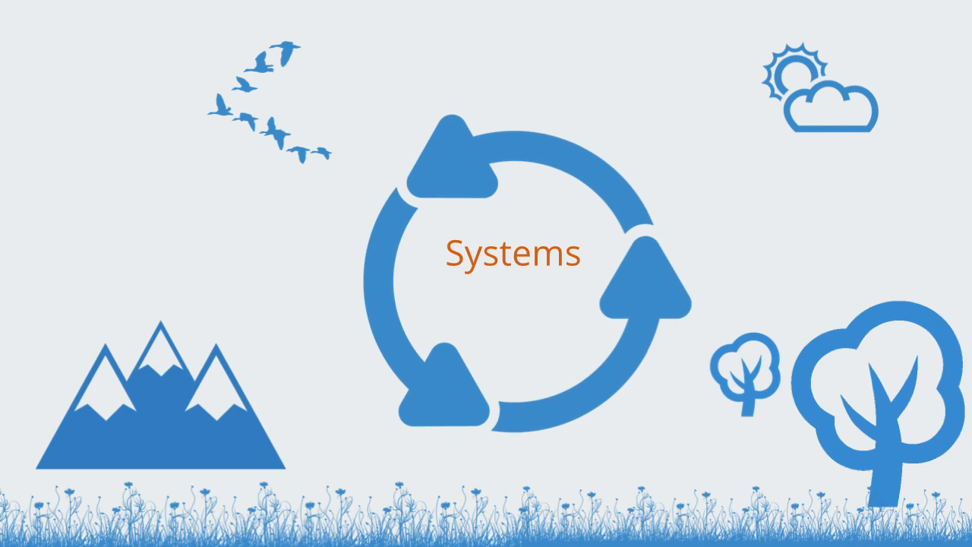
pyautogui.write('Thinking')
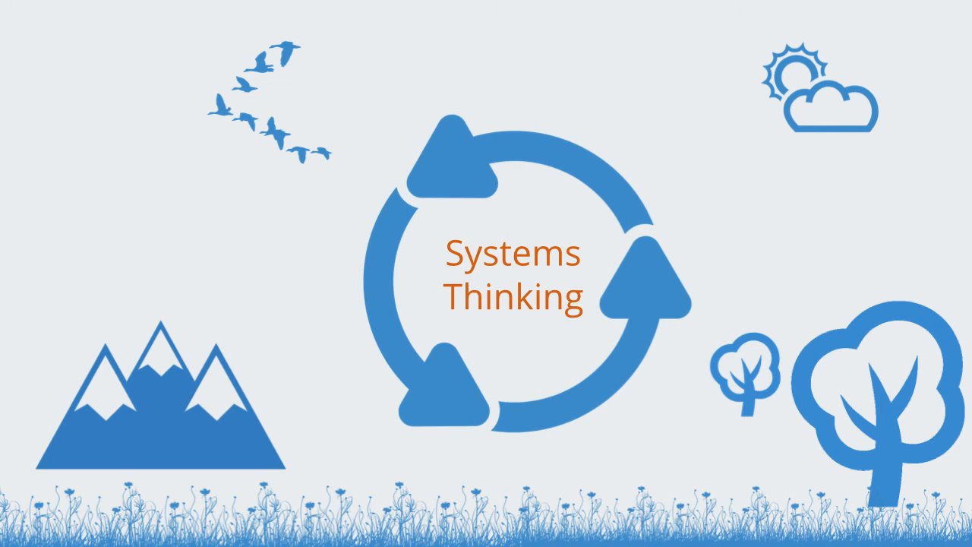